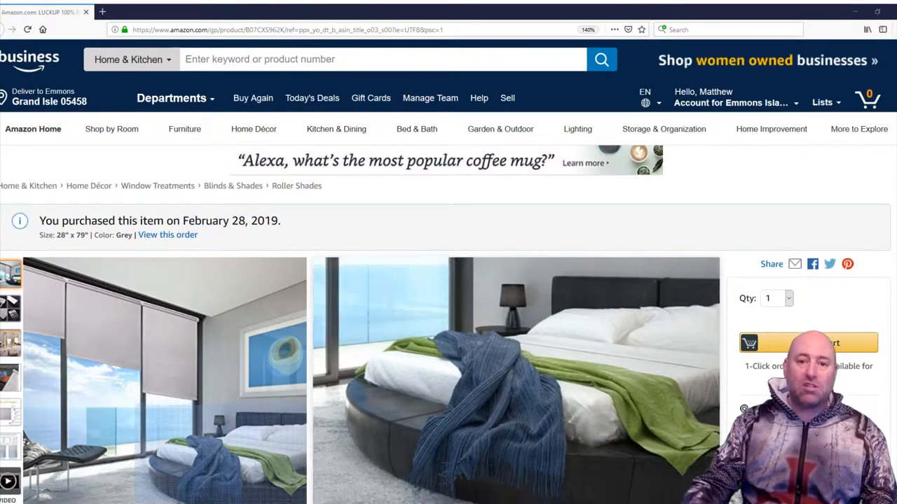
# - Bring the LUCKUP roller shade's title, price, size buttons and feature bullets into view
pyautogui.scroll(-3)
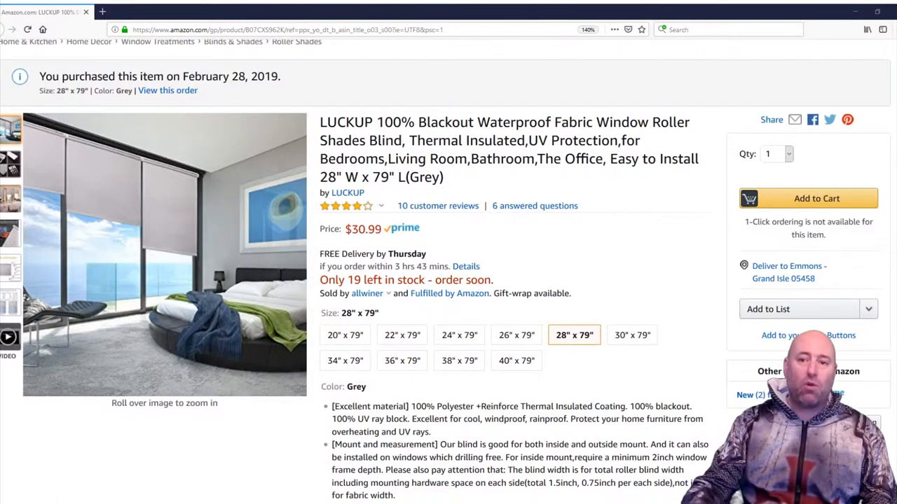
pyautogui.scroll(-3)
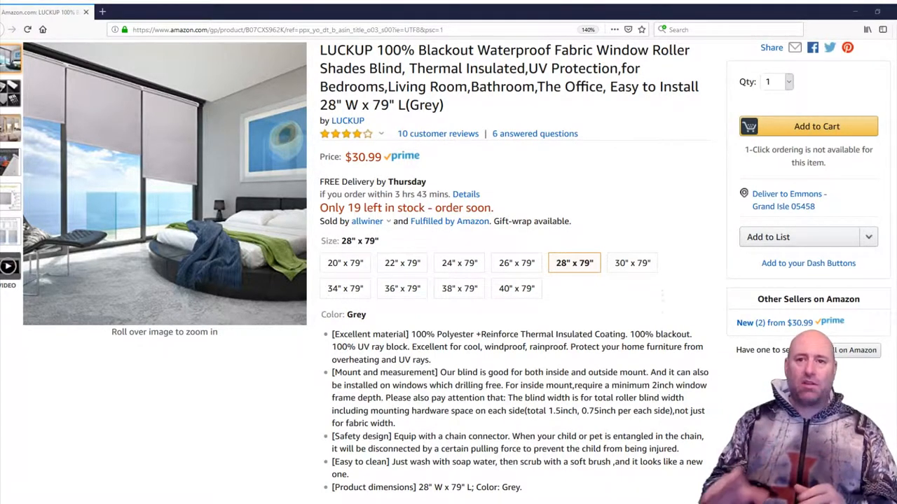
pyautogui.click(401, 288)
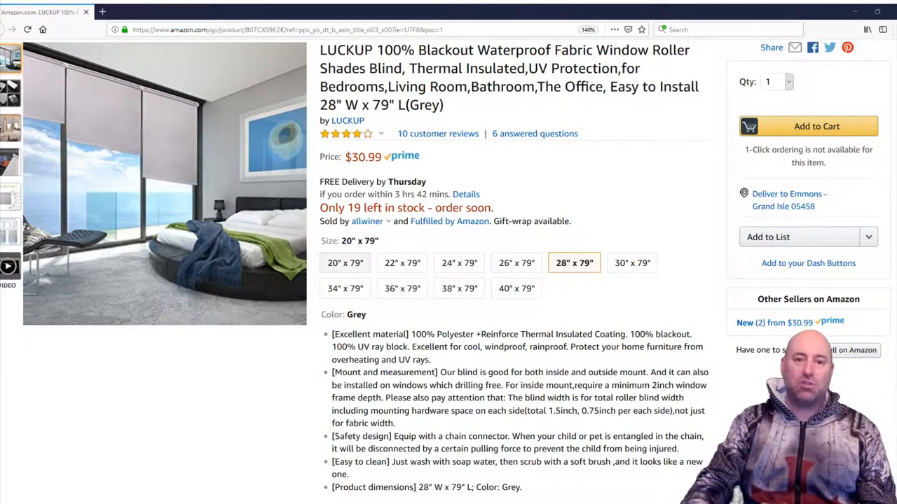
# - Read further down past the feature bullets to the product dimensions and other-seller offers
pyautogui.click(516, 289)
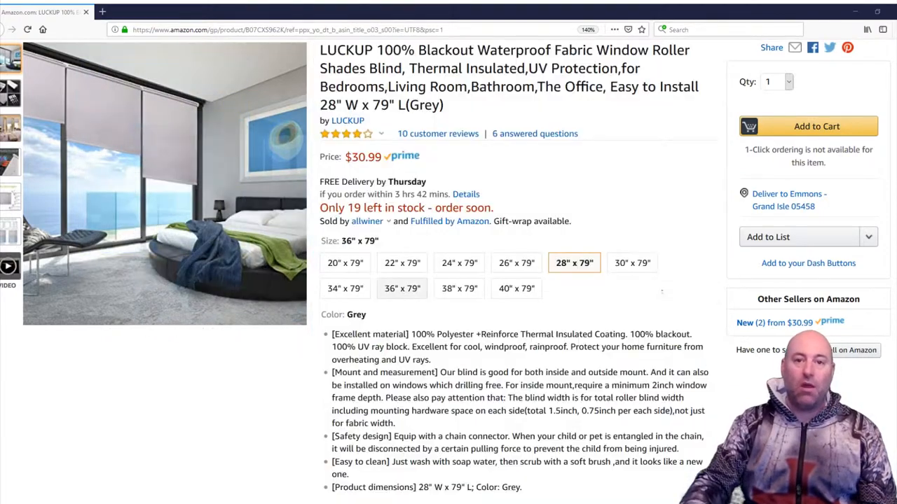
pyautogui.scroll(-3)
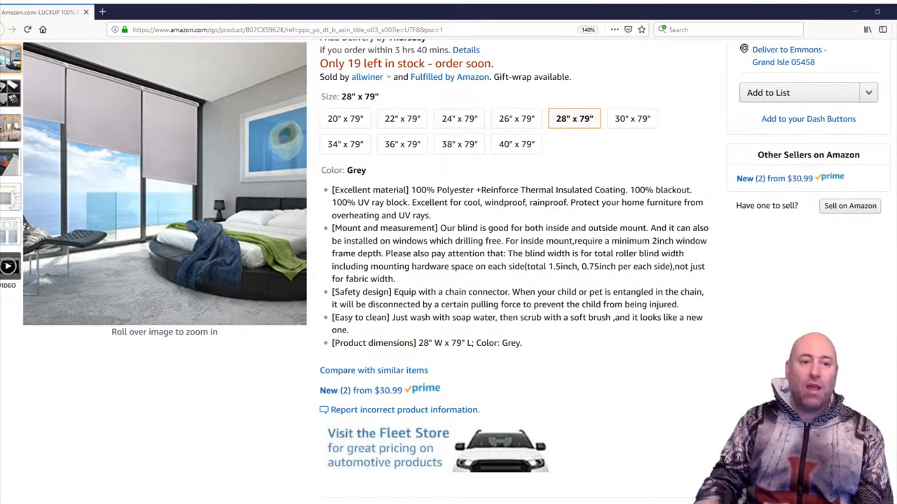
pyautogui.moveTo(164, 182)
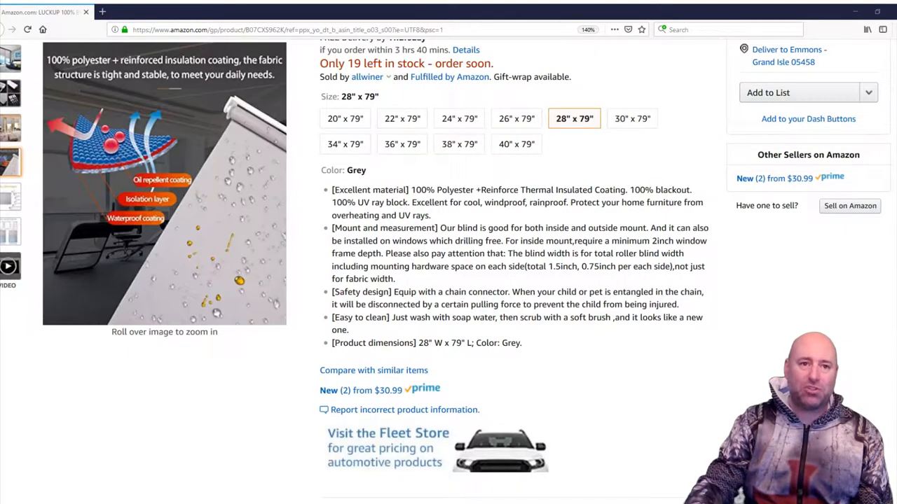
# - Play the seller's rolling shutter installation video in the Related Videos player
pyautogui.click(9, 231)
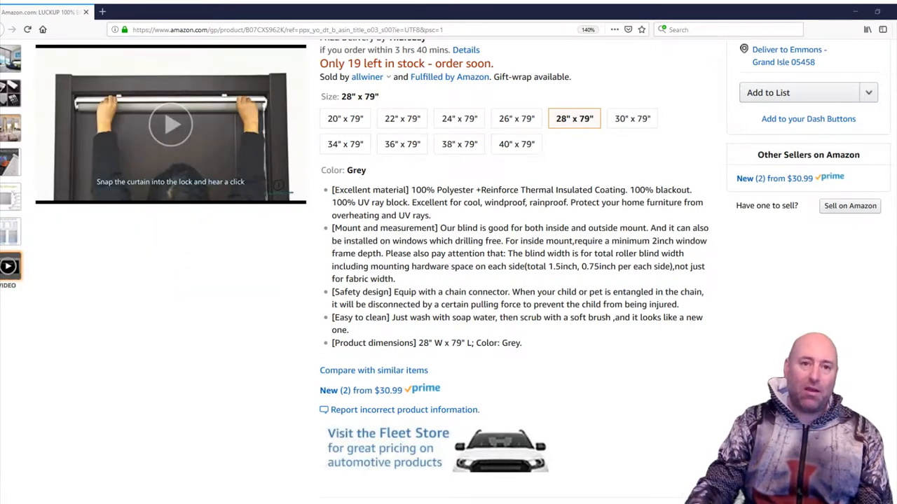
pyautogui.click(171, 124)
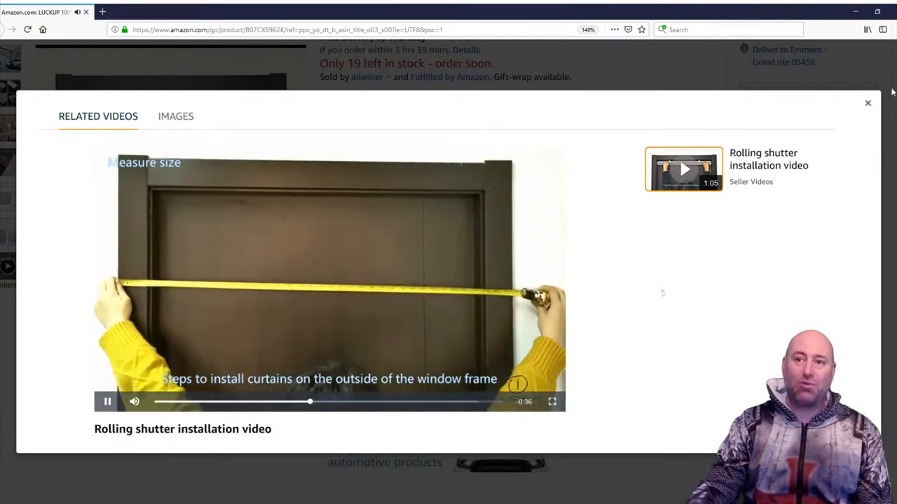
# - Close the installation video viewer and return to the top of the shade listing
pyautogui.click(867, 104)
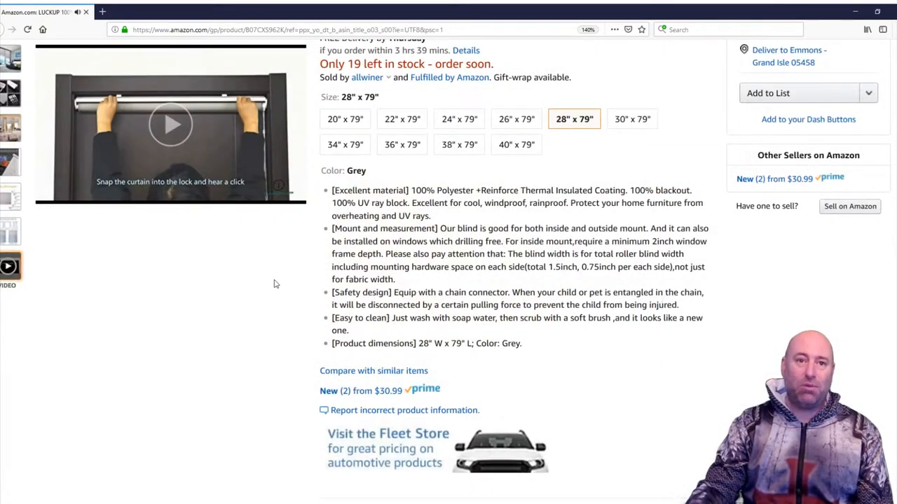
pyautogui.scroll(3)
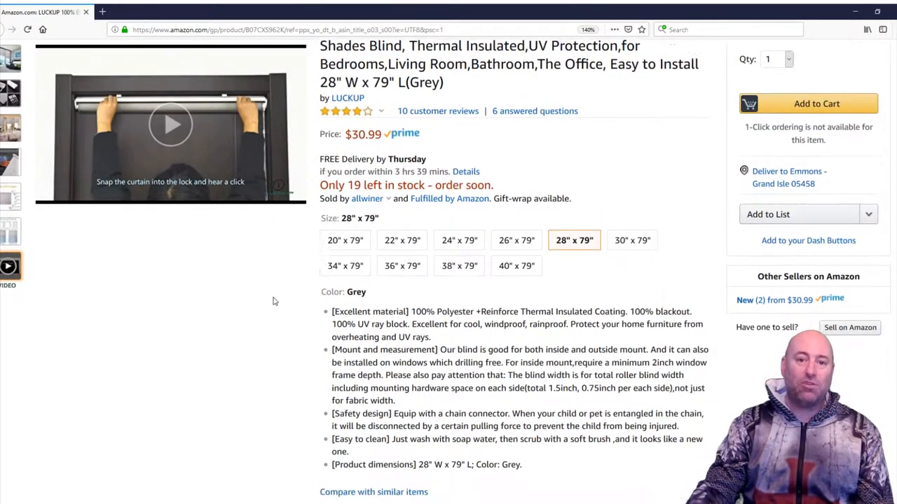
pyautogui.scroll(-3)
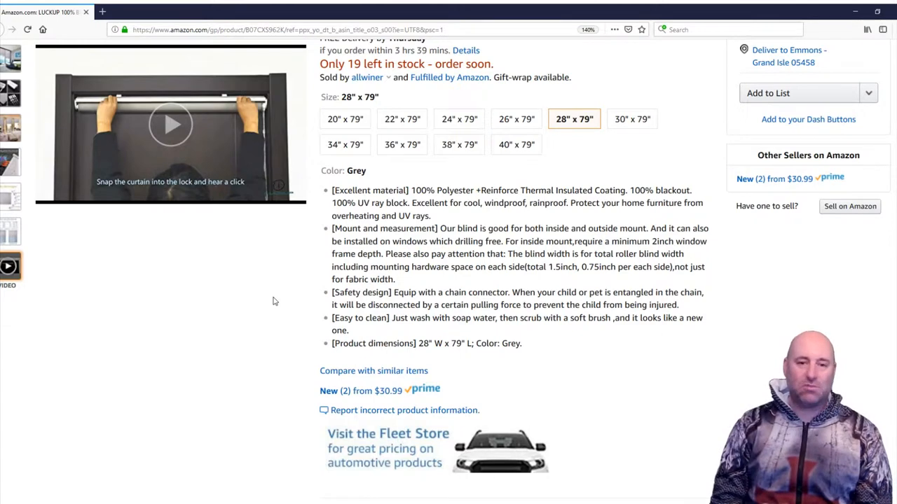
pyautogui.moveTo(377, 340)
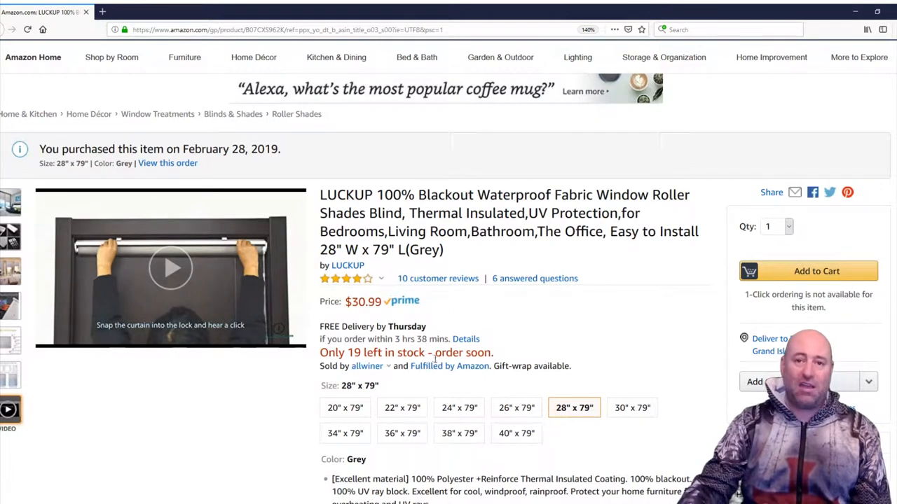
pyautogui.moveTo(449, 366)
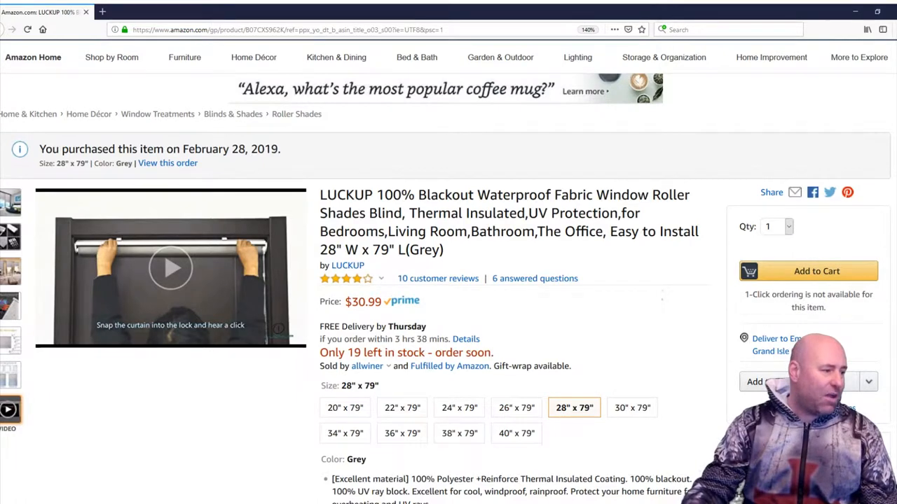
pyautogui.moveTo(118, 460)
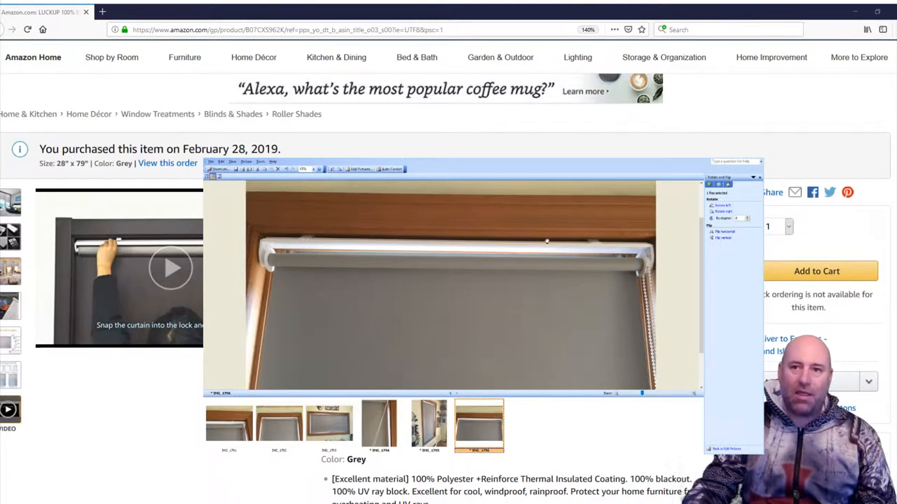
# - Step through installed-shade photos to the full-length view of the grey shade in its wood frame
pyautogui.click(279, 426)
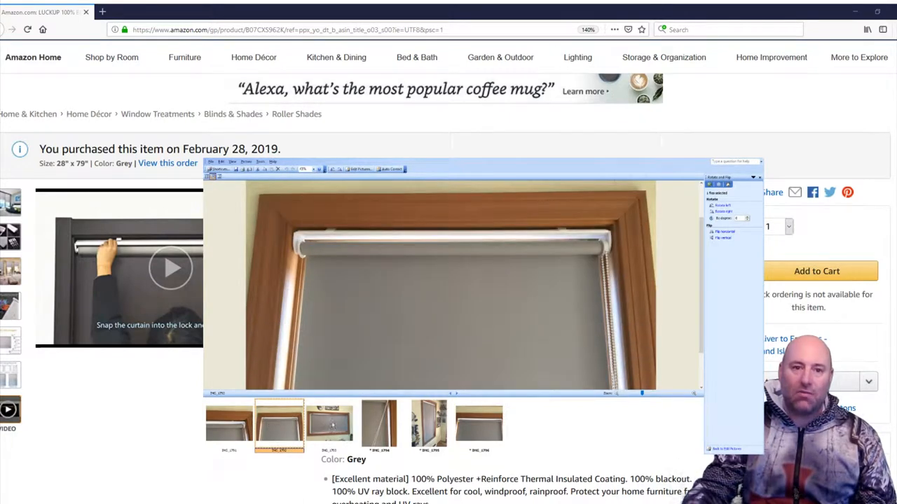
pyautogui.click(329, 426)
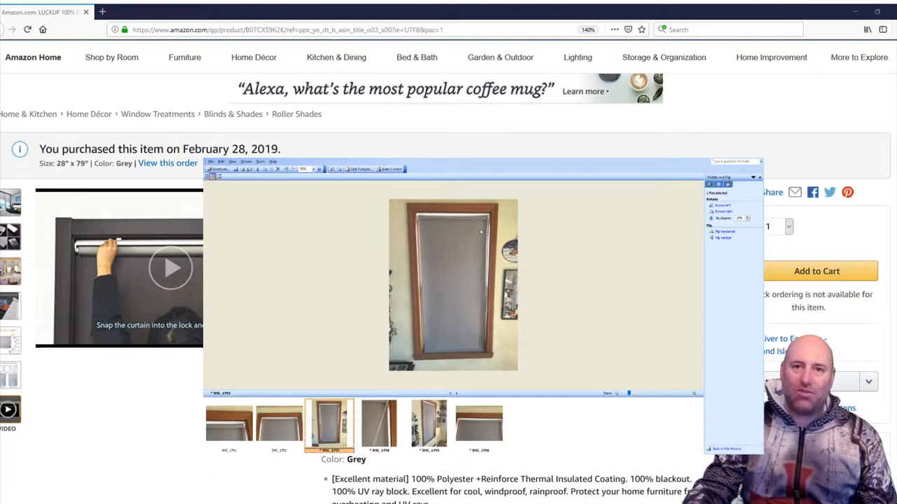
# - Show the close-up of the shade's top corner bracket against the wooden trim
pyautogui.click(230, 426)
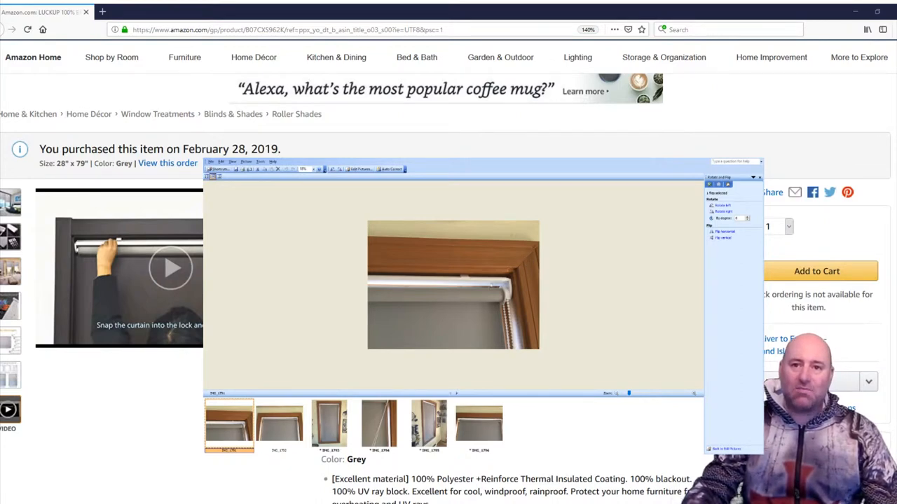
# - Show the wider shot of the top roller spanning the window with fabric lowered
pyautogui.click(279, 426)
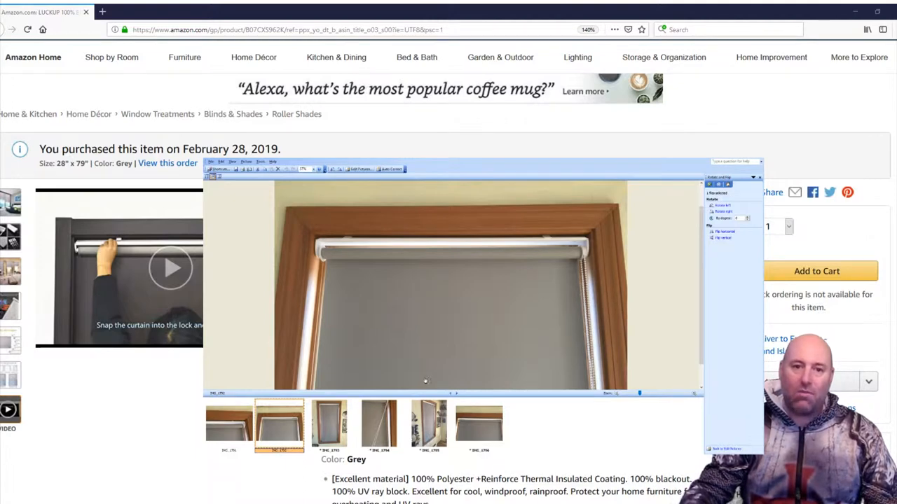
# - Close the installed-shade photos and return to the Amazon listing
pyautogui.click(378, 426)
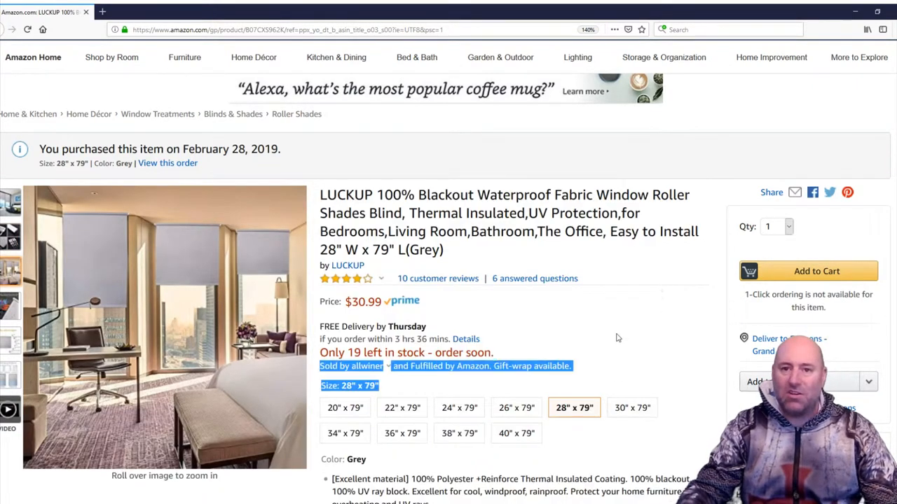
# - Choose the 34" x 79" size at $33.99 and show the window type and mounting type image
pyautogui.scroll(-3)
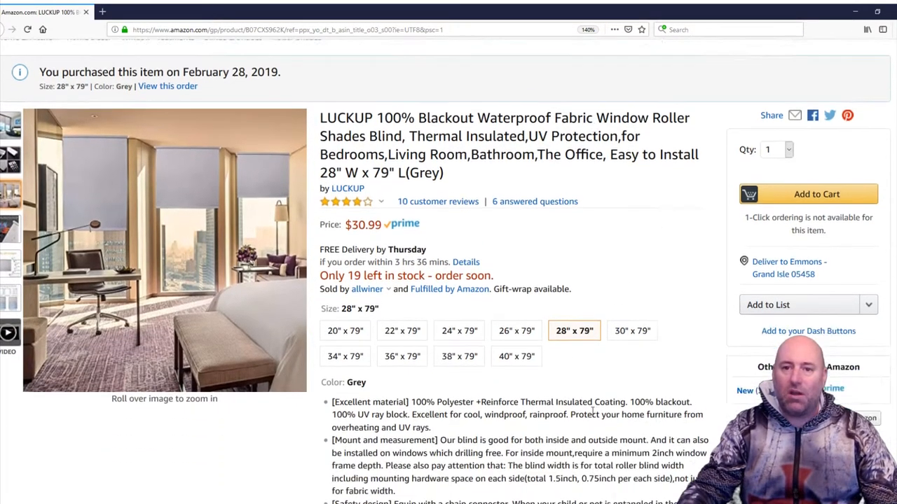
pyautogui.scroll(-3)
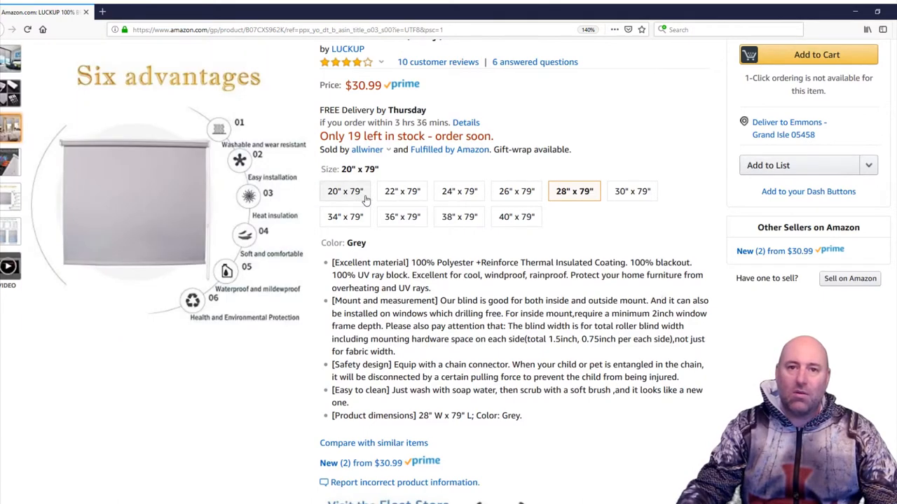
pyautogui.click(516, 216)
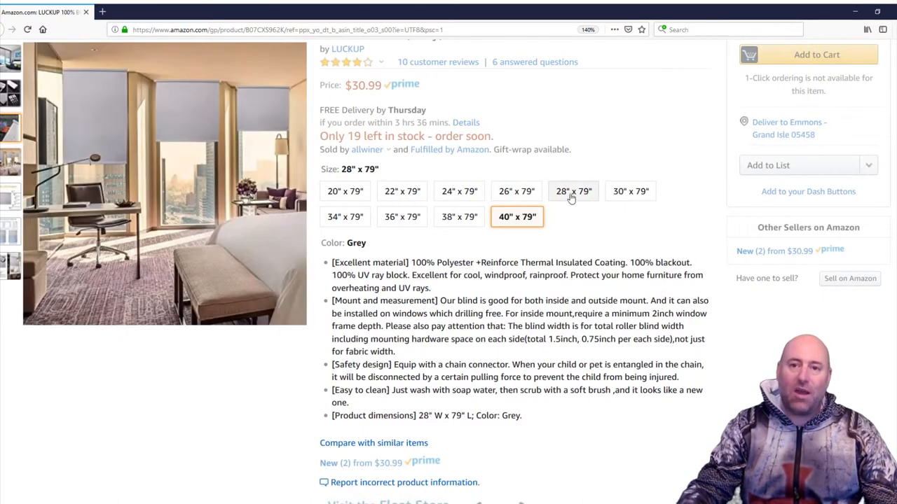
pyautogui.click(573, 190)
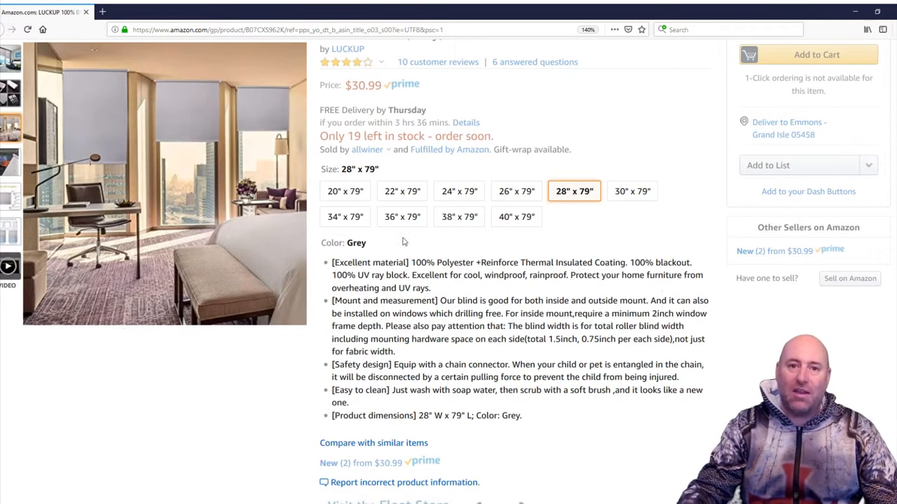
pyautogui.click(344, 216)
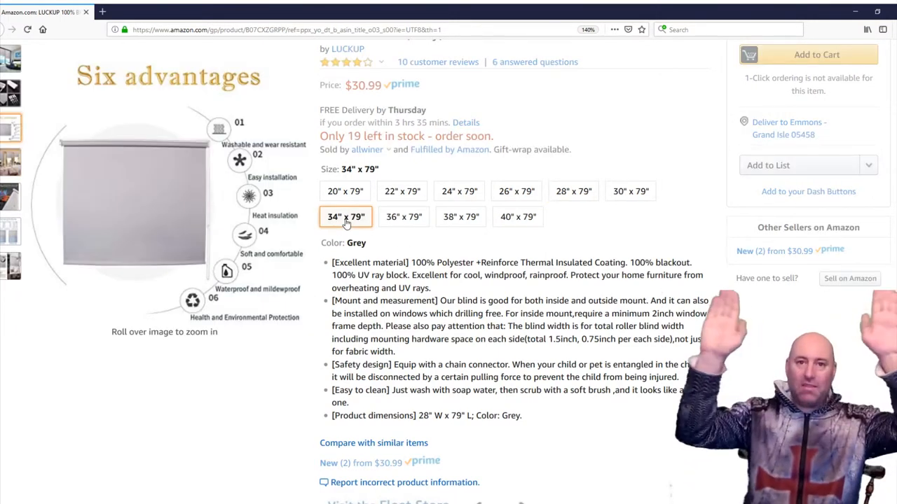
pyautogui.scroll(-3)
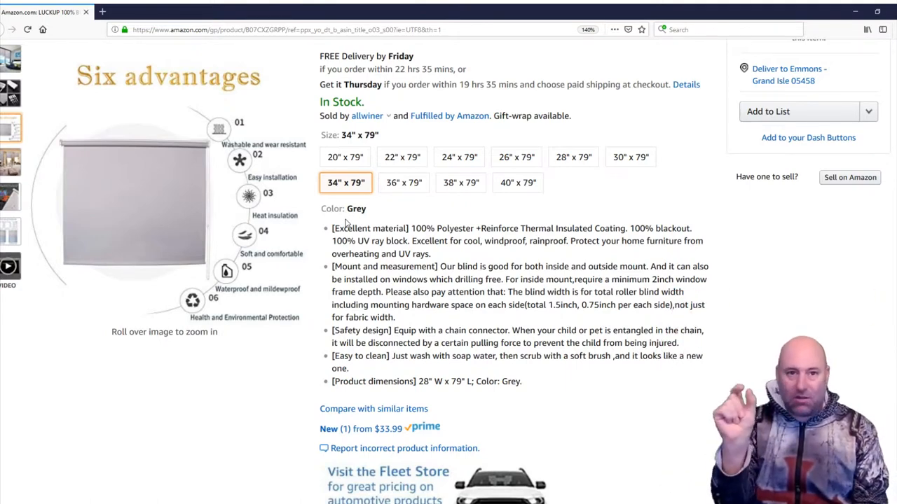
pyautogui.moveTo(344, 223)
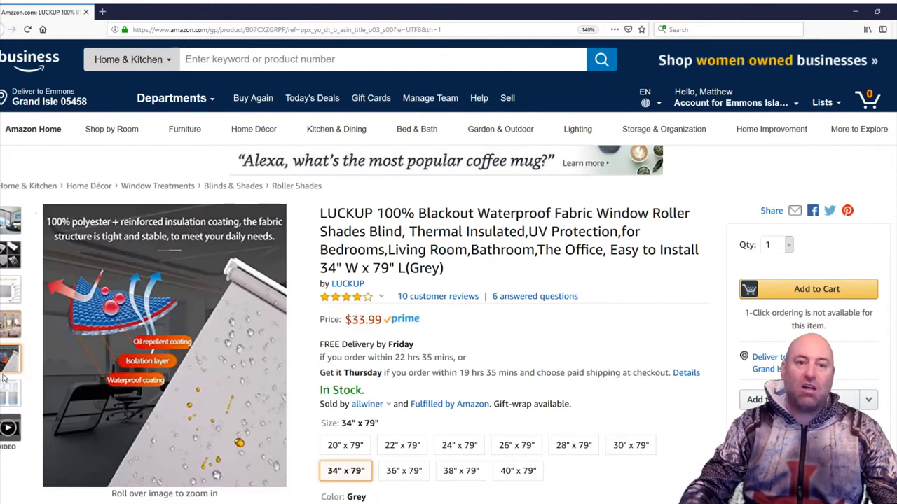
pyautogui.click(11, 392)
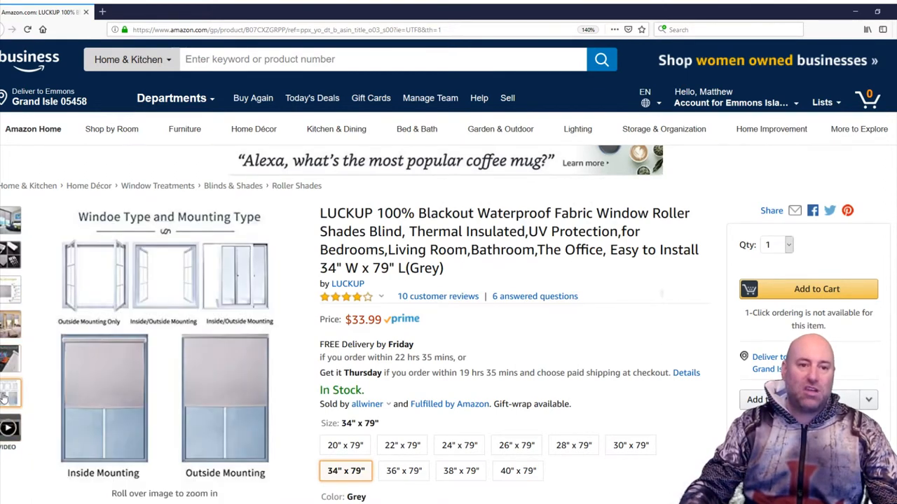